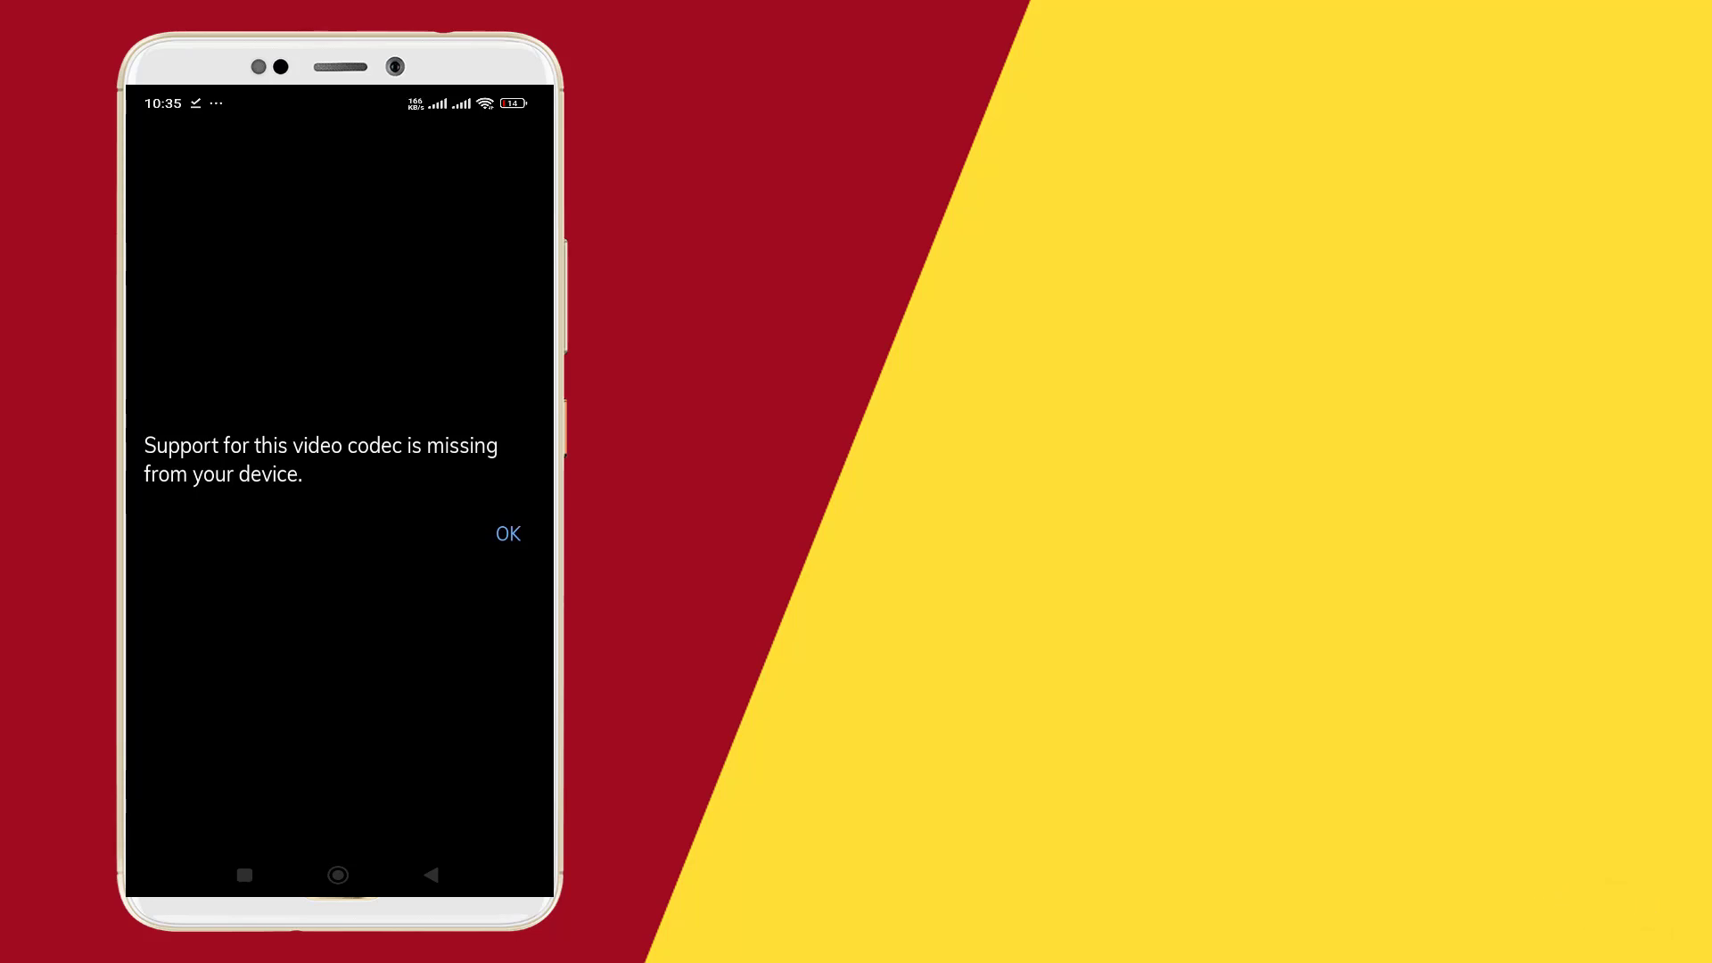
Step: Dismiss the missing video codec warning and reach MX Player's Settings categories
left_click(506, 533)
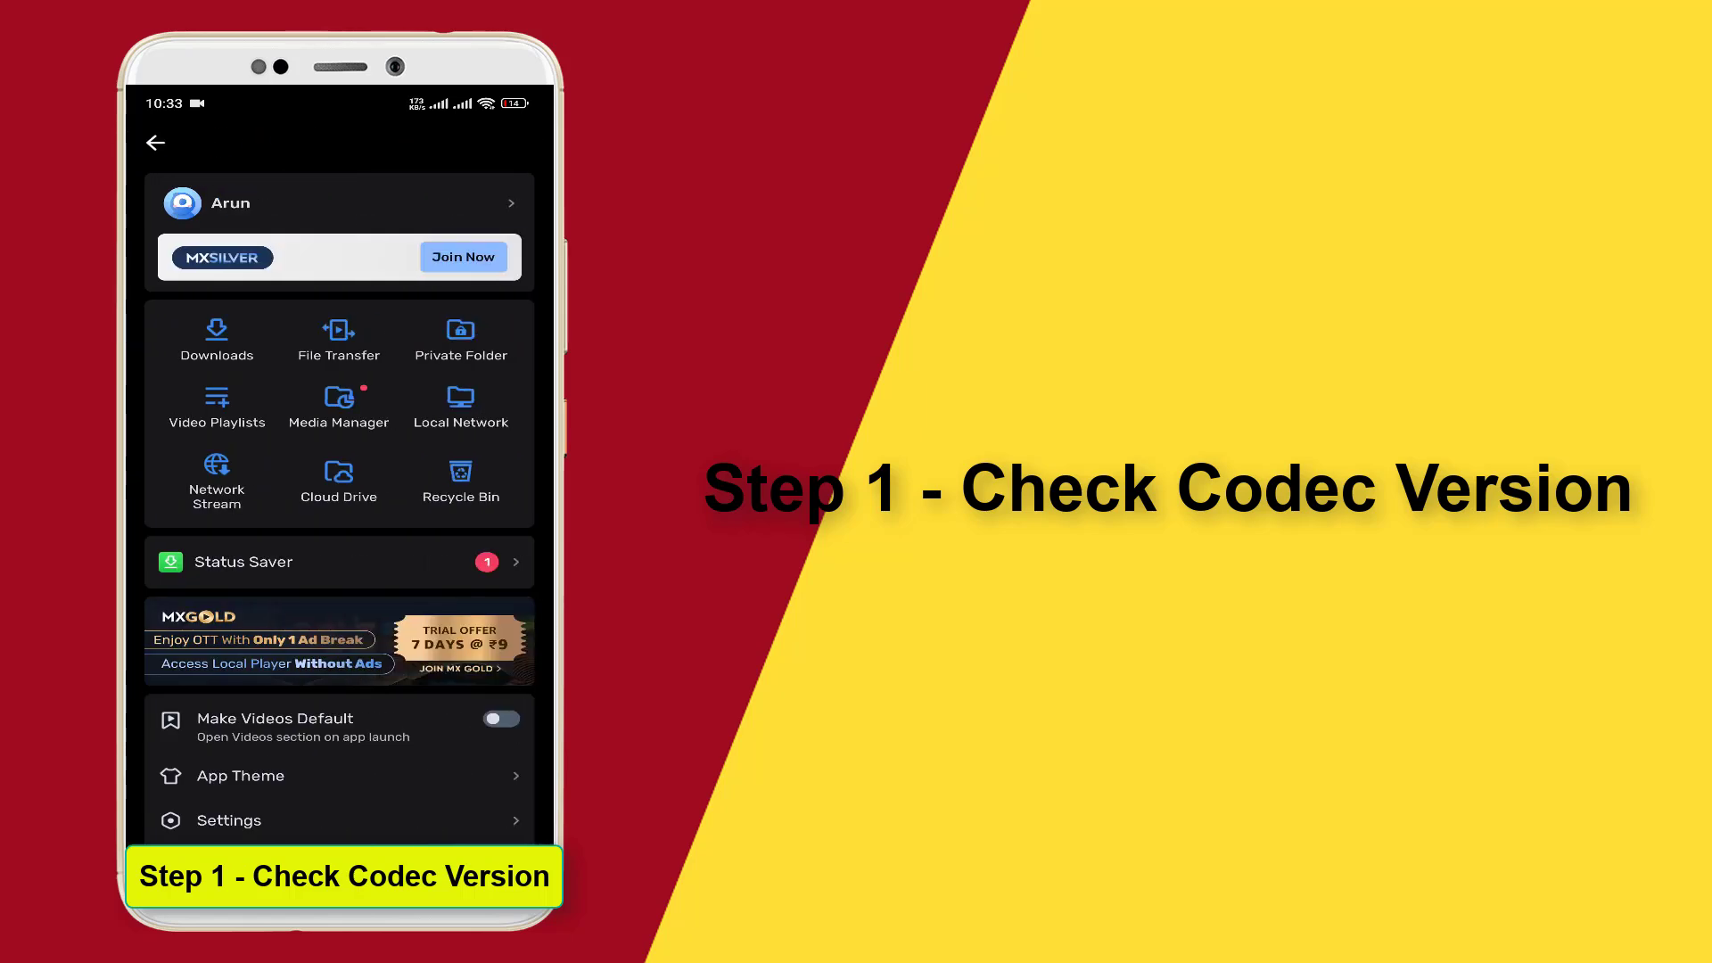
scroll("down", 3)
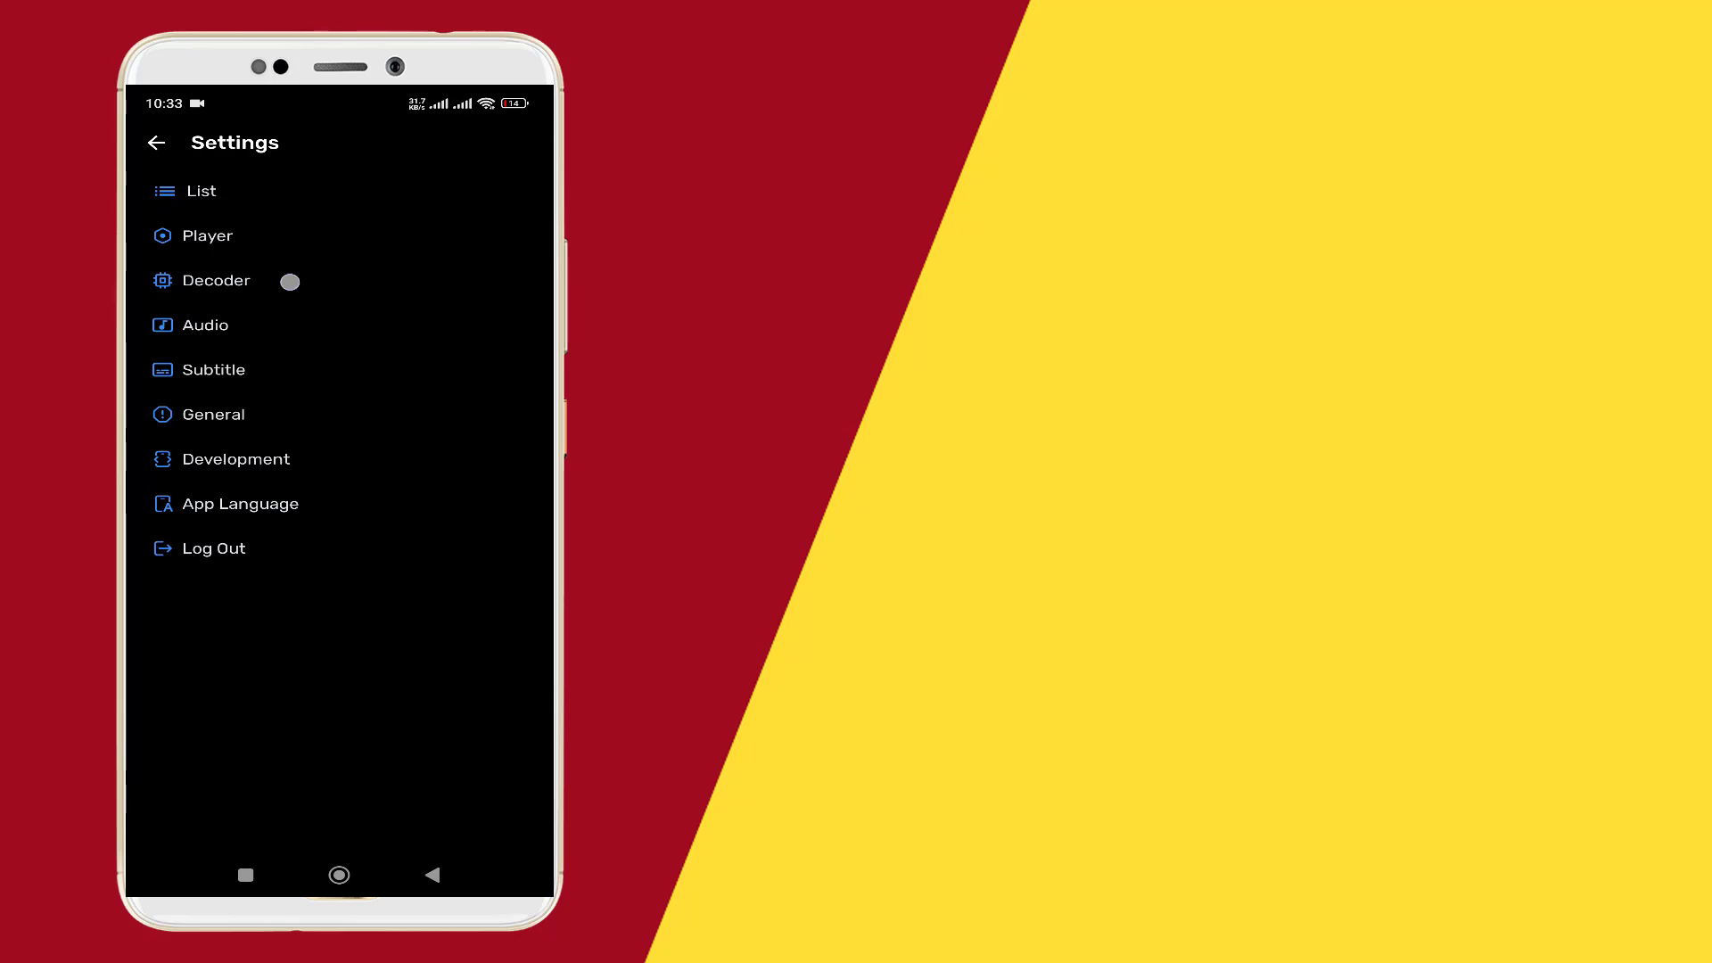
Step: Check in Decoder settings that the Custom codec entry requires an ARMv8 NEON type codec
left_click(216, 280)
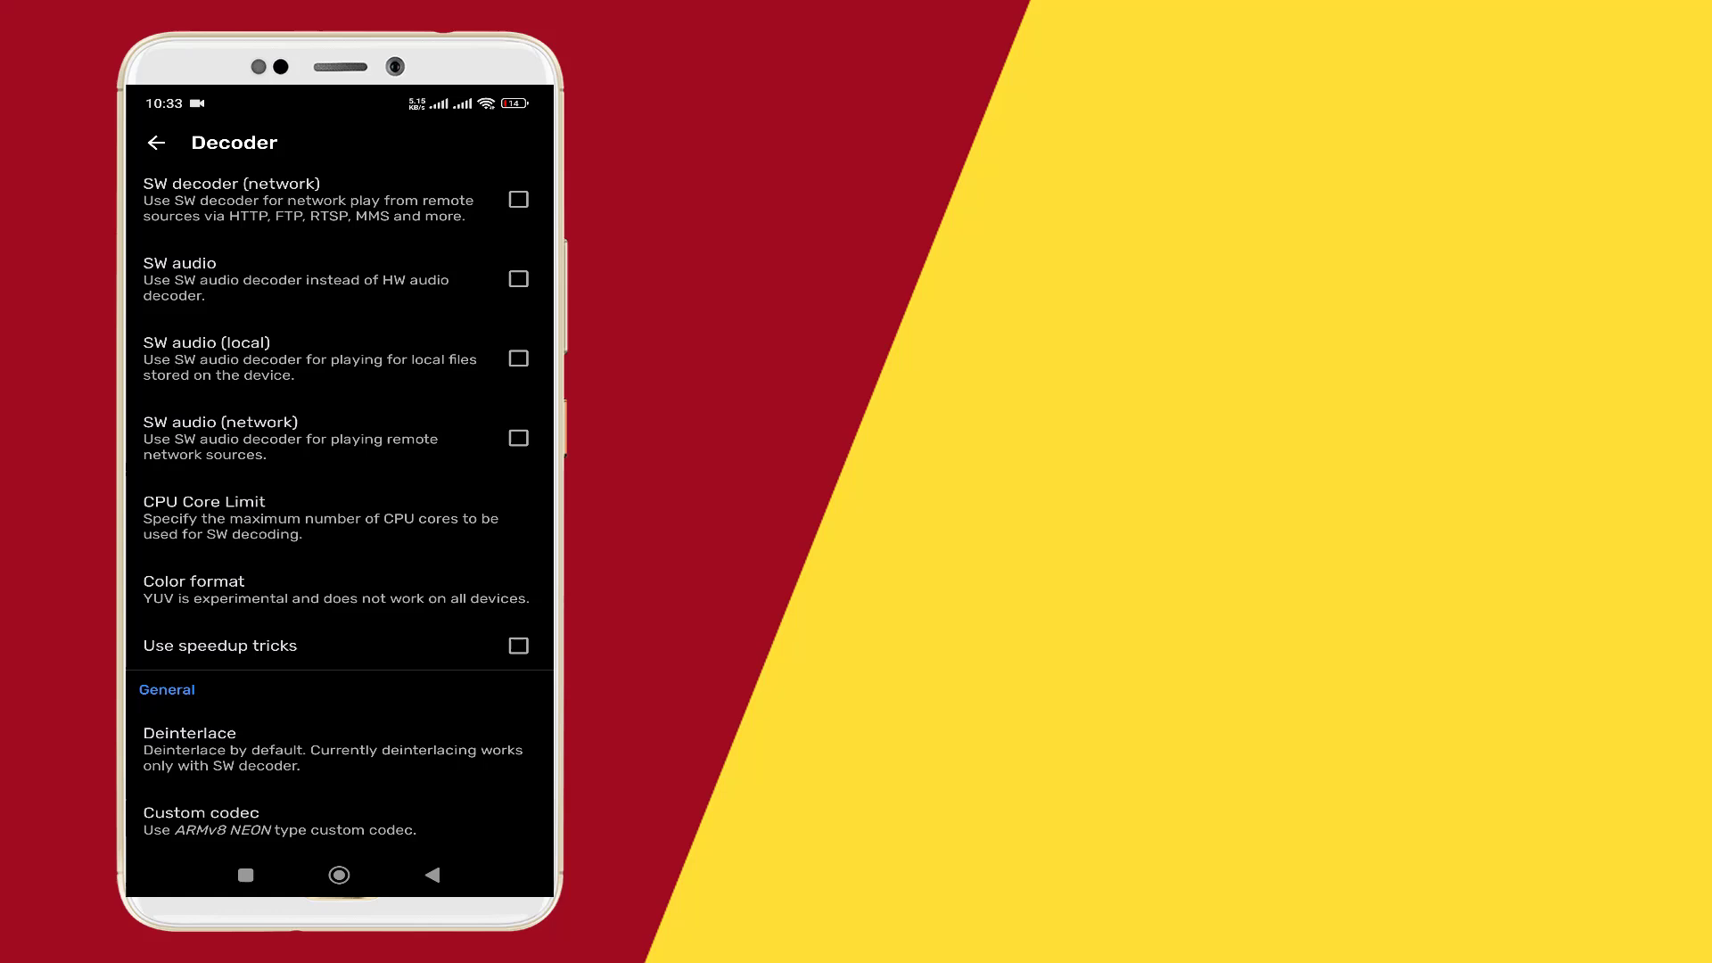
left_click(339, 821)
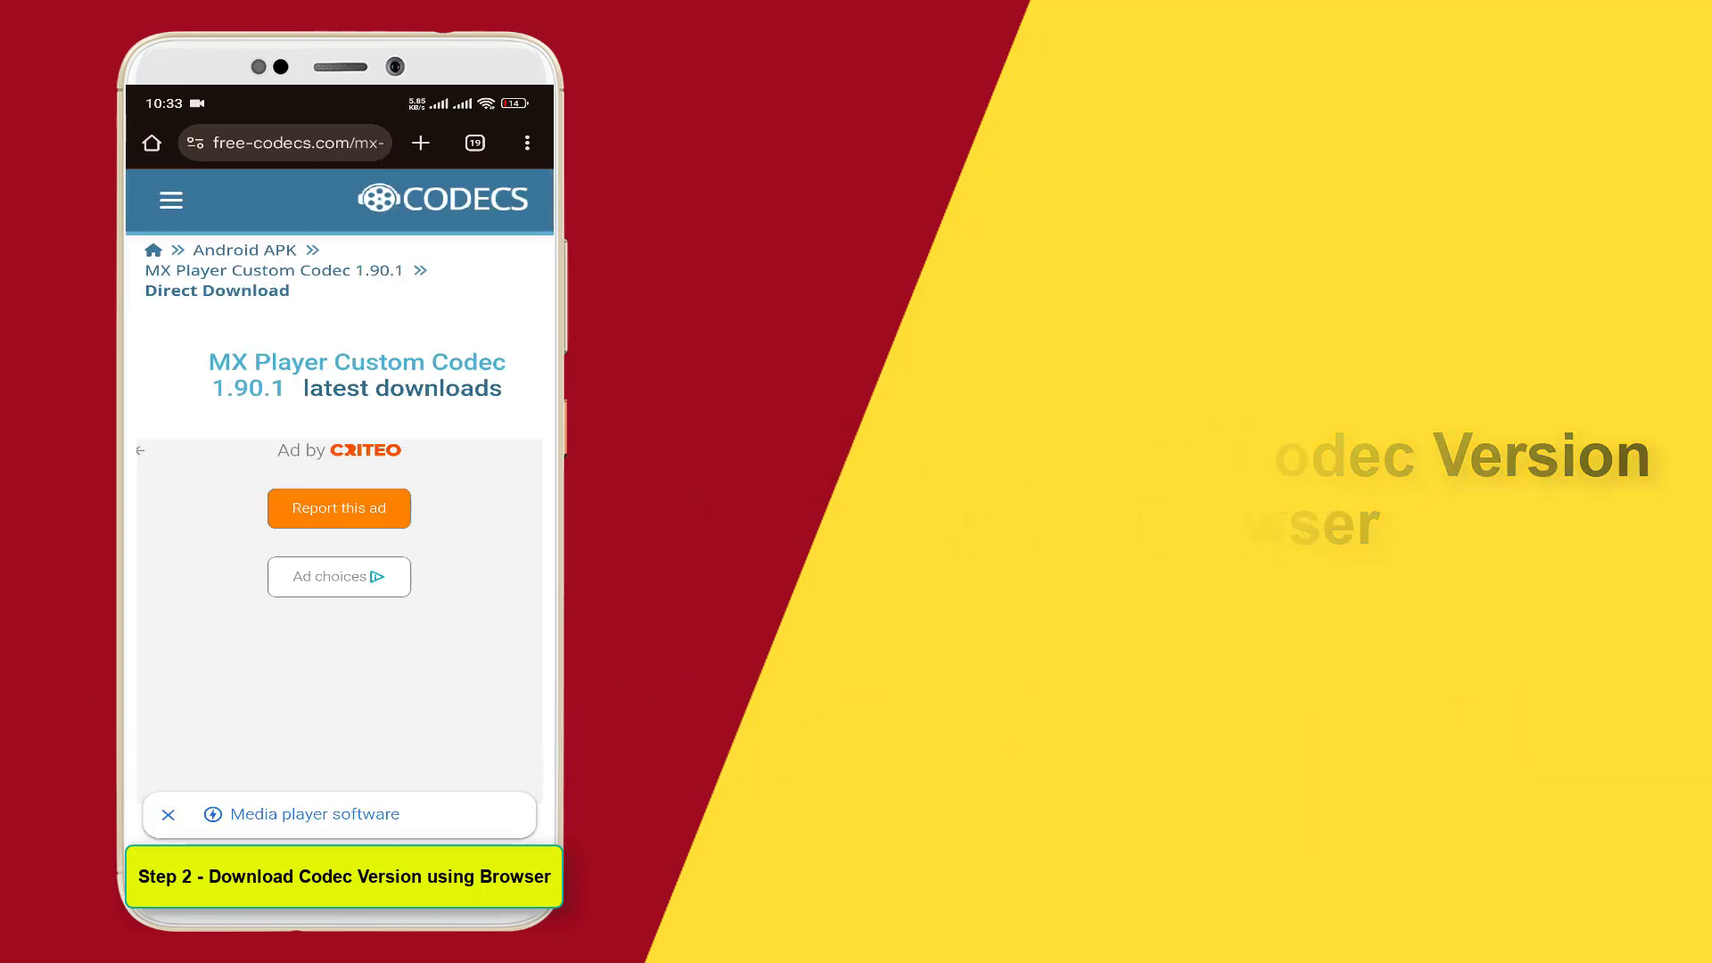
Step: Browse the MX Player Custom Codec 1.90.1 download links (mx_aio.zip, mx_neon.zip, mx_neon64.zip)
scroll("down", 3)
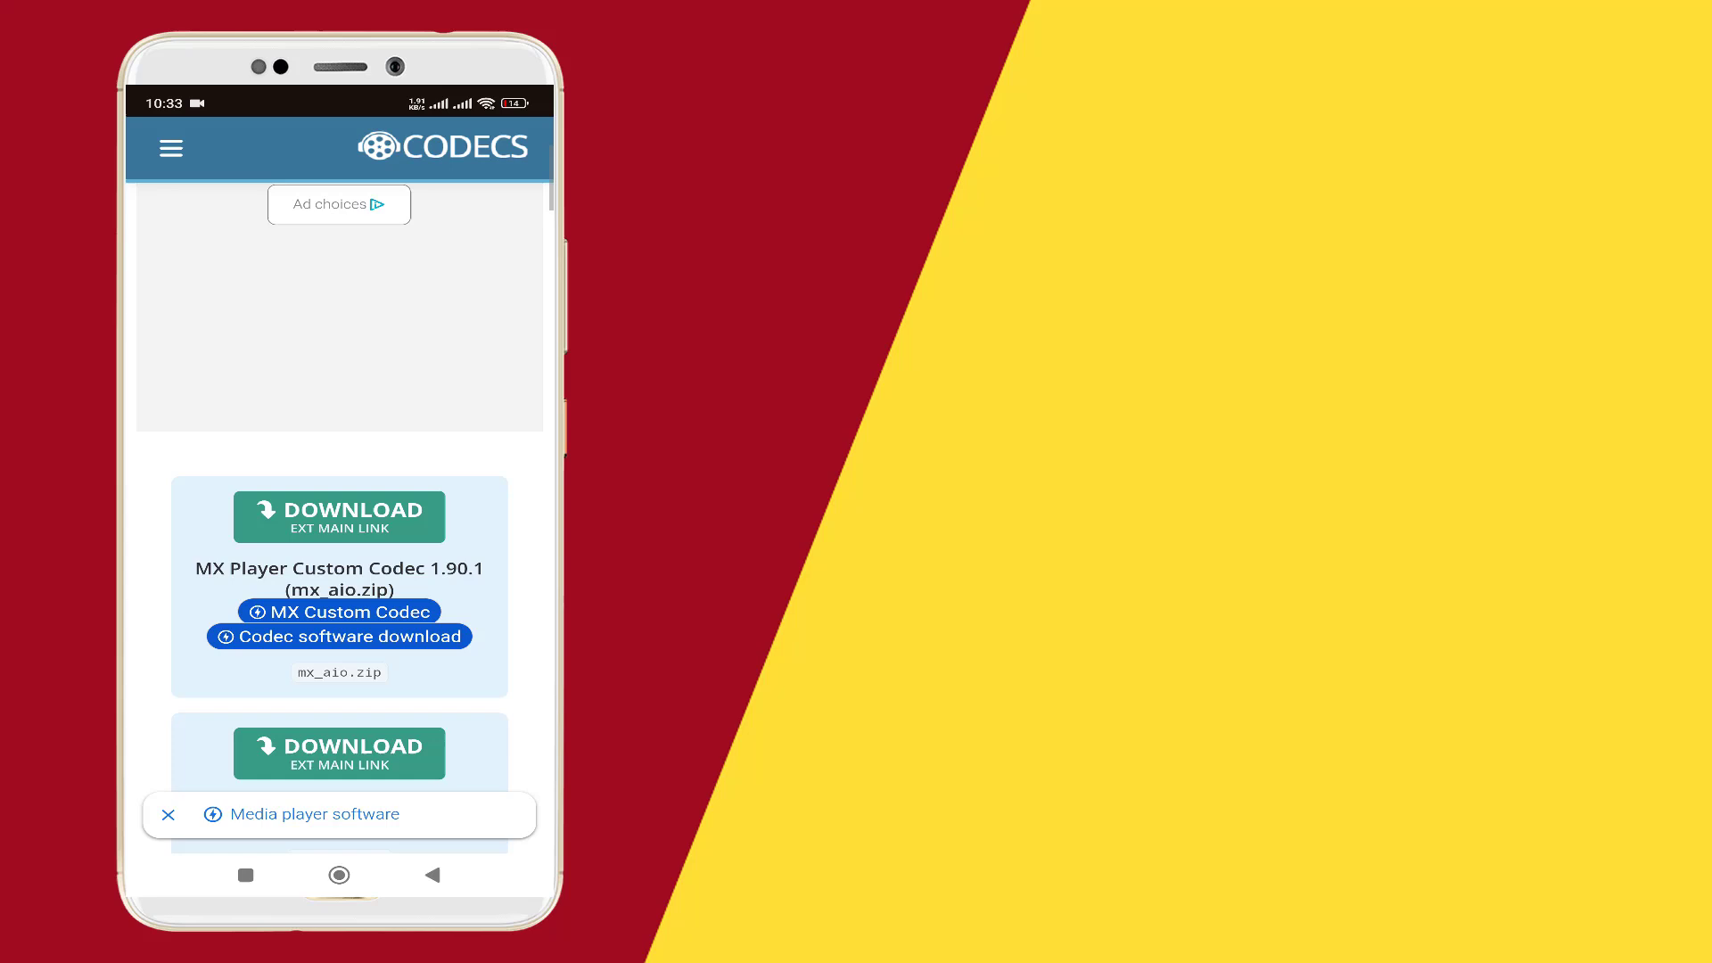
scroll("down", 3)
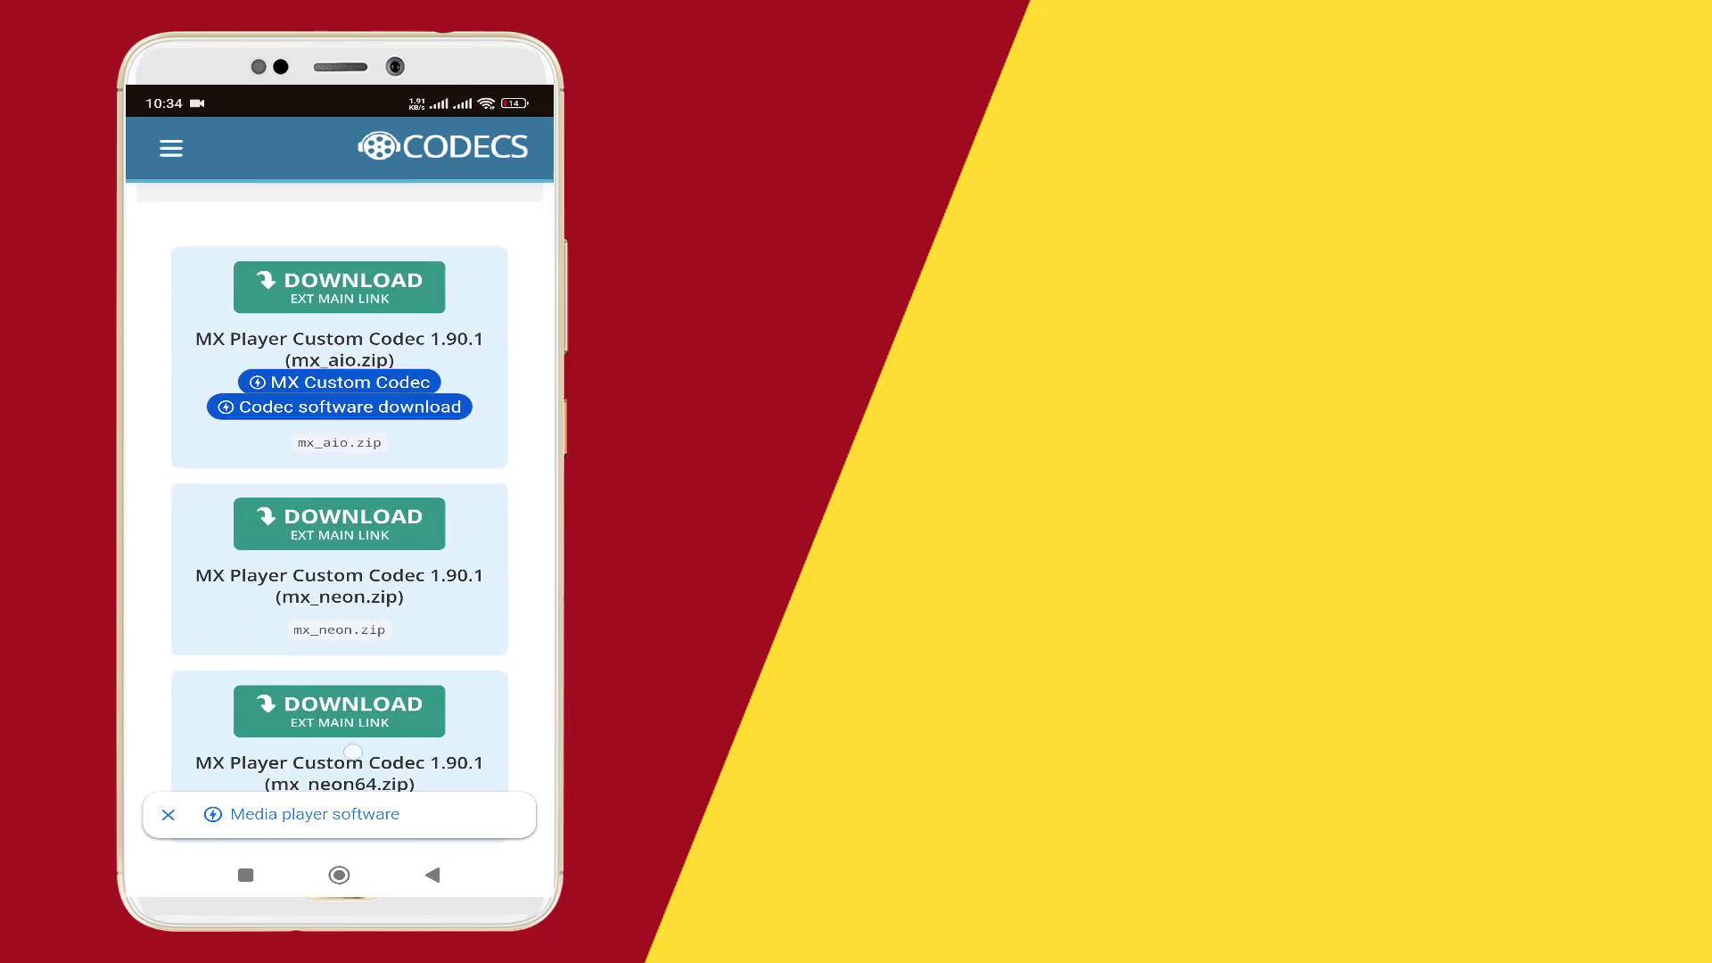
scroll("down", 3)
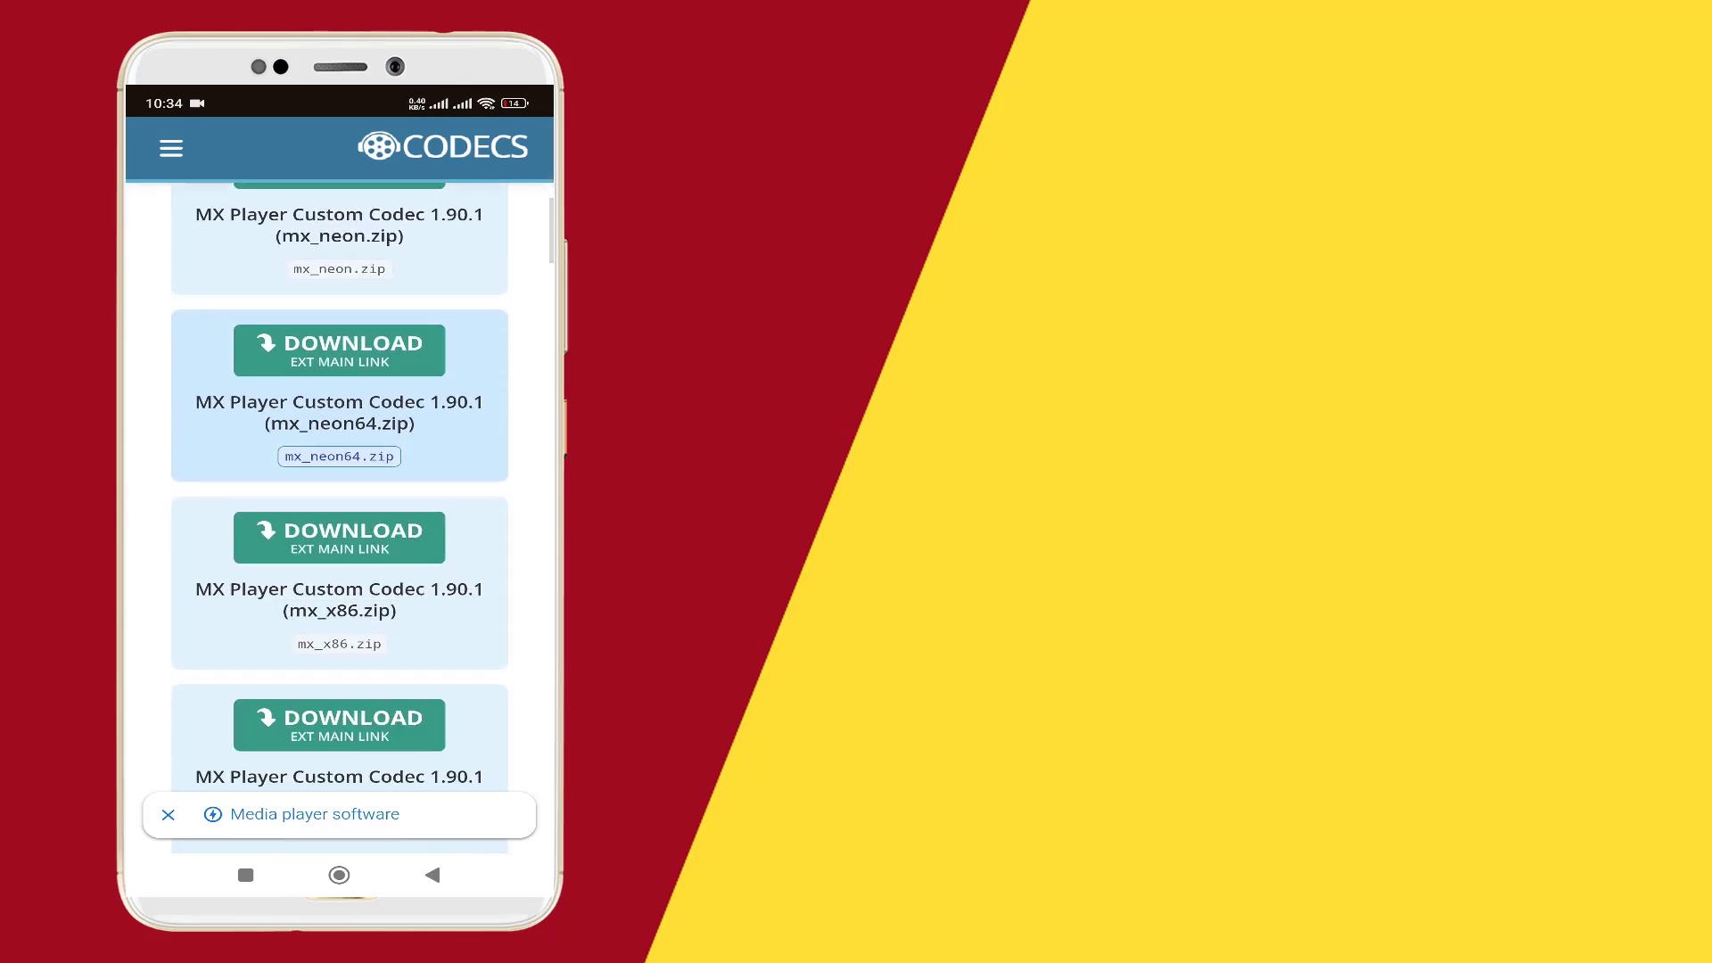
scroll("down", 3)
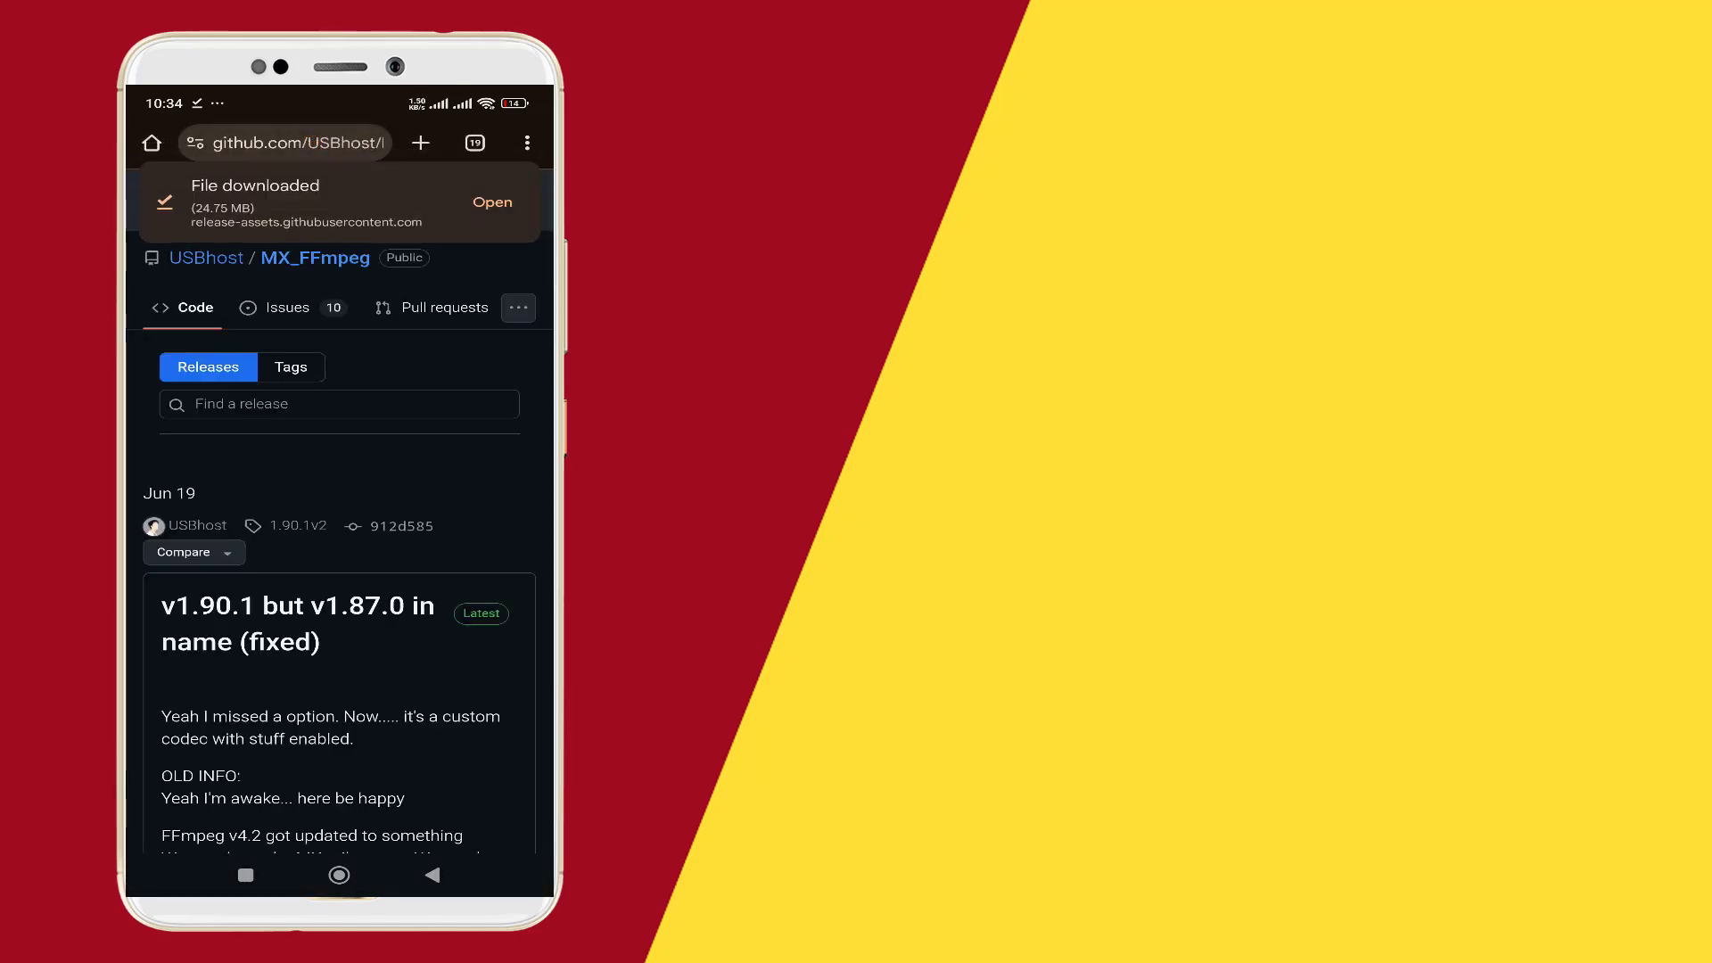
Step: Download the 24.75 MB mx_aio.zip package from the MX_FFmpeg 1.90.1 release assets
scroll("down", 3)
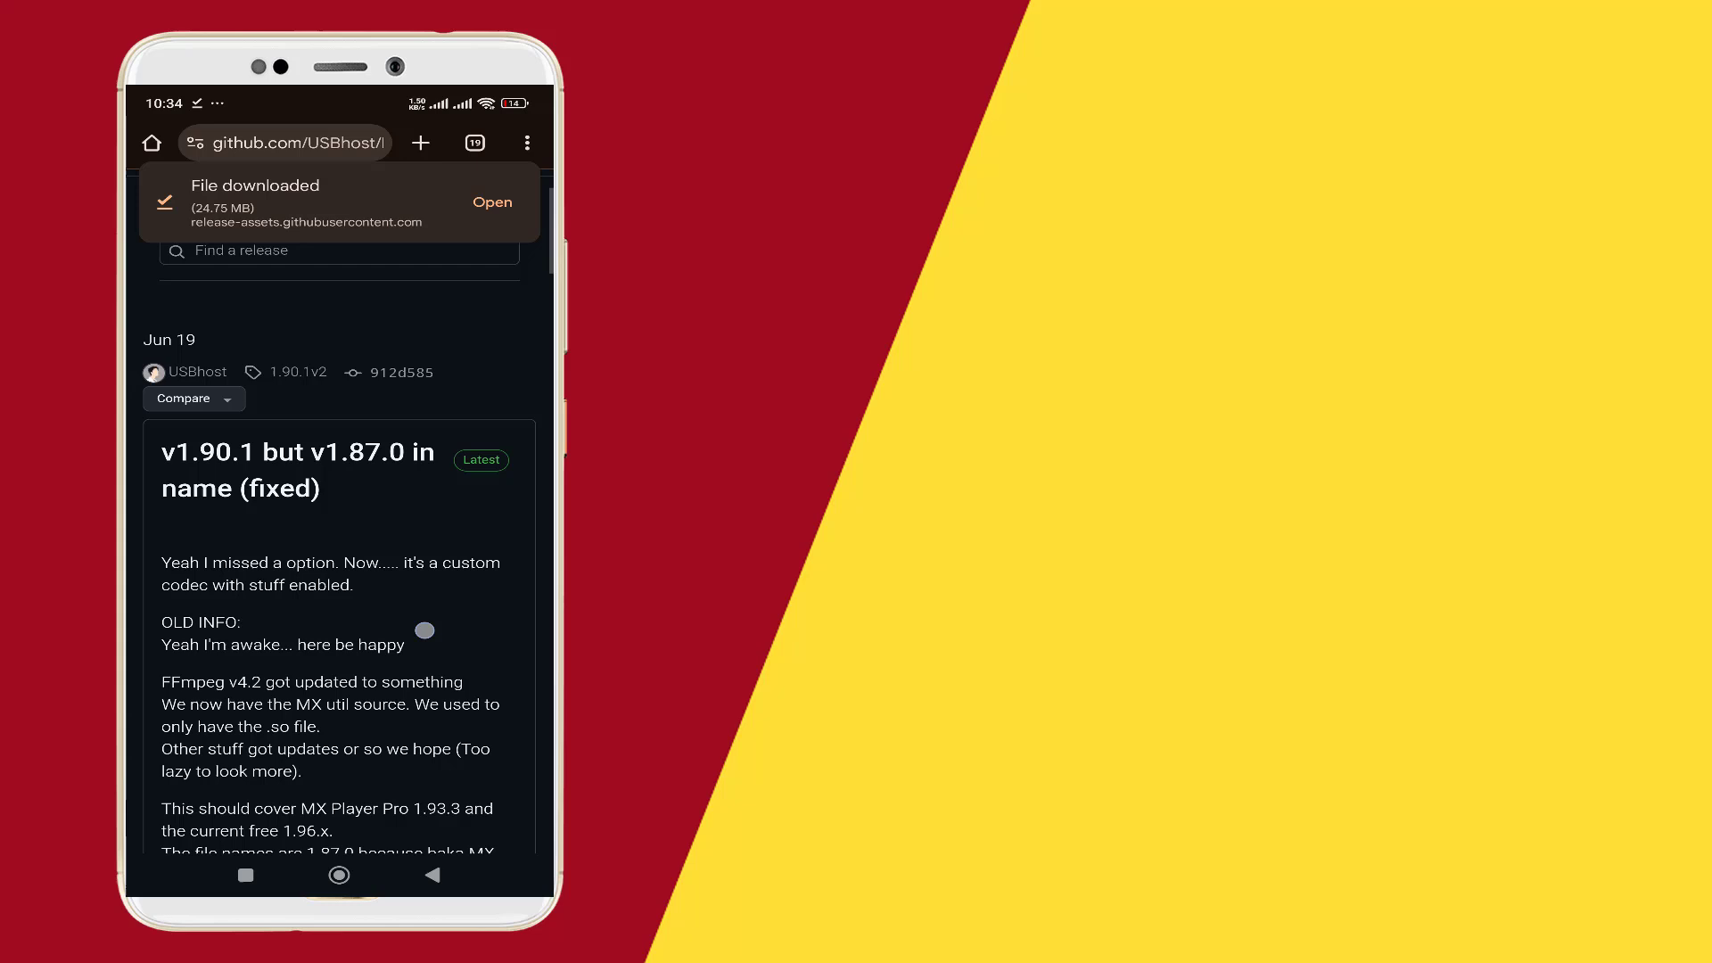
scroll("down", 3)
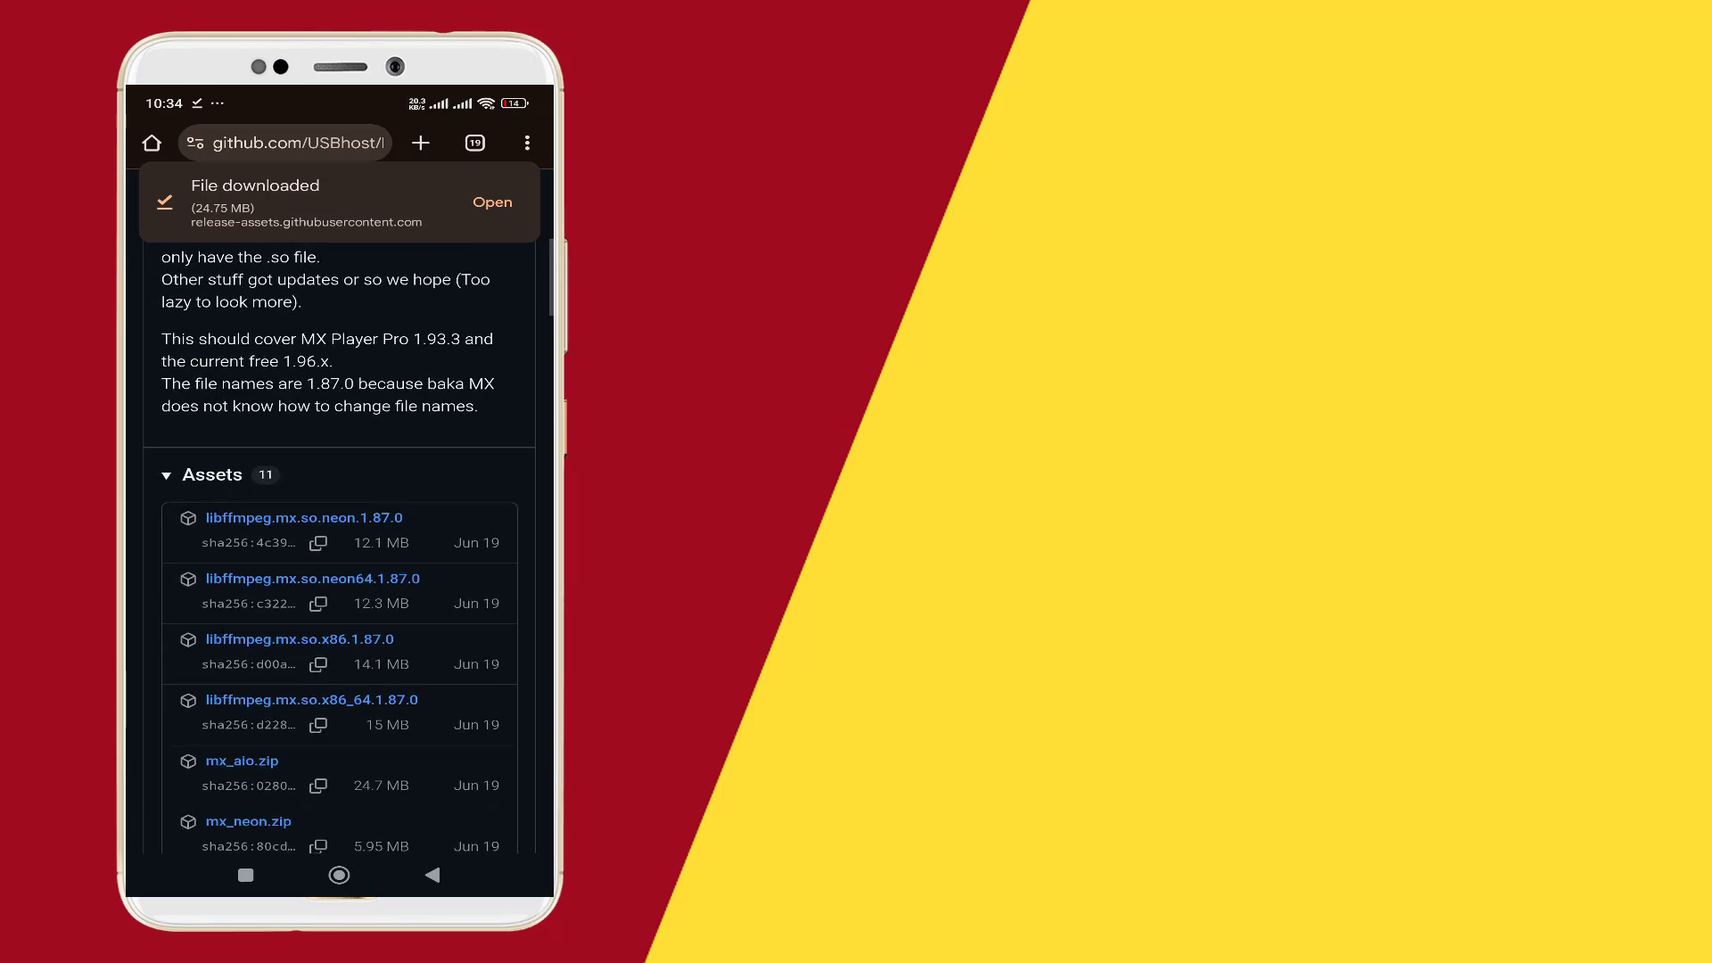
scroll("down", 3)
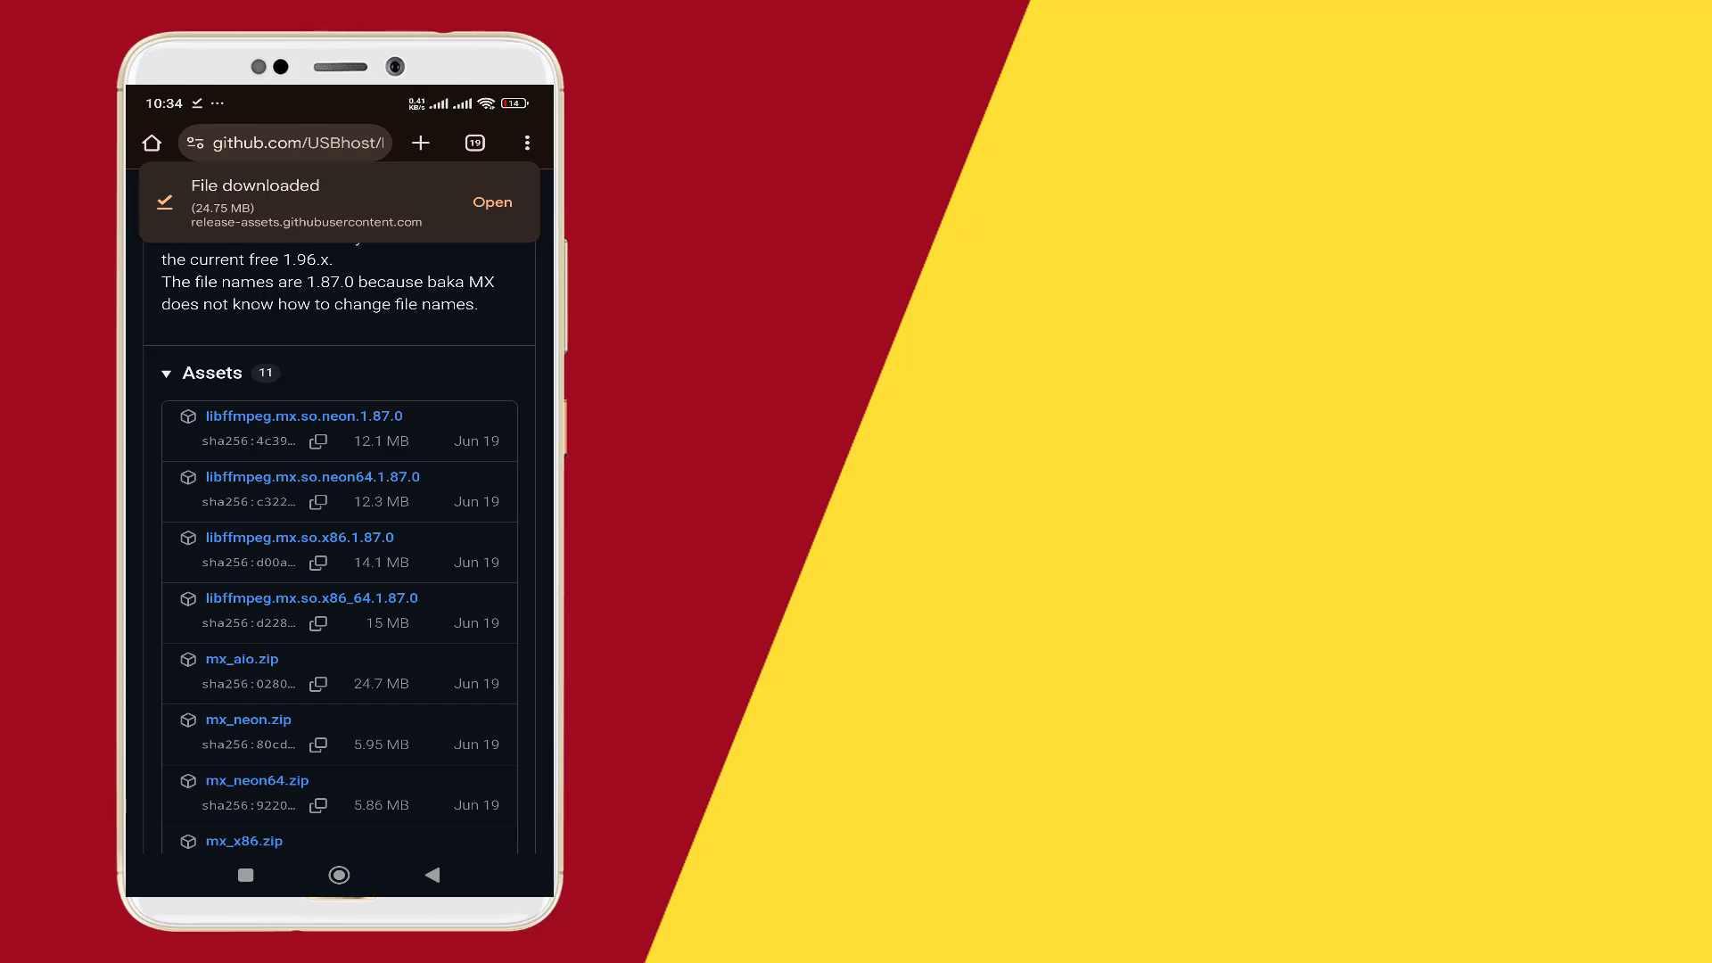
left_click(303, 416)
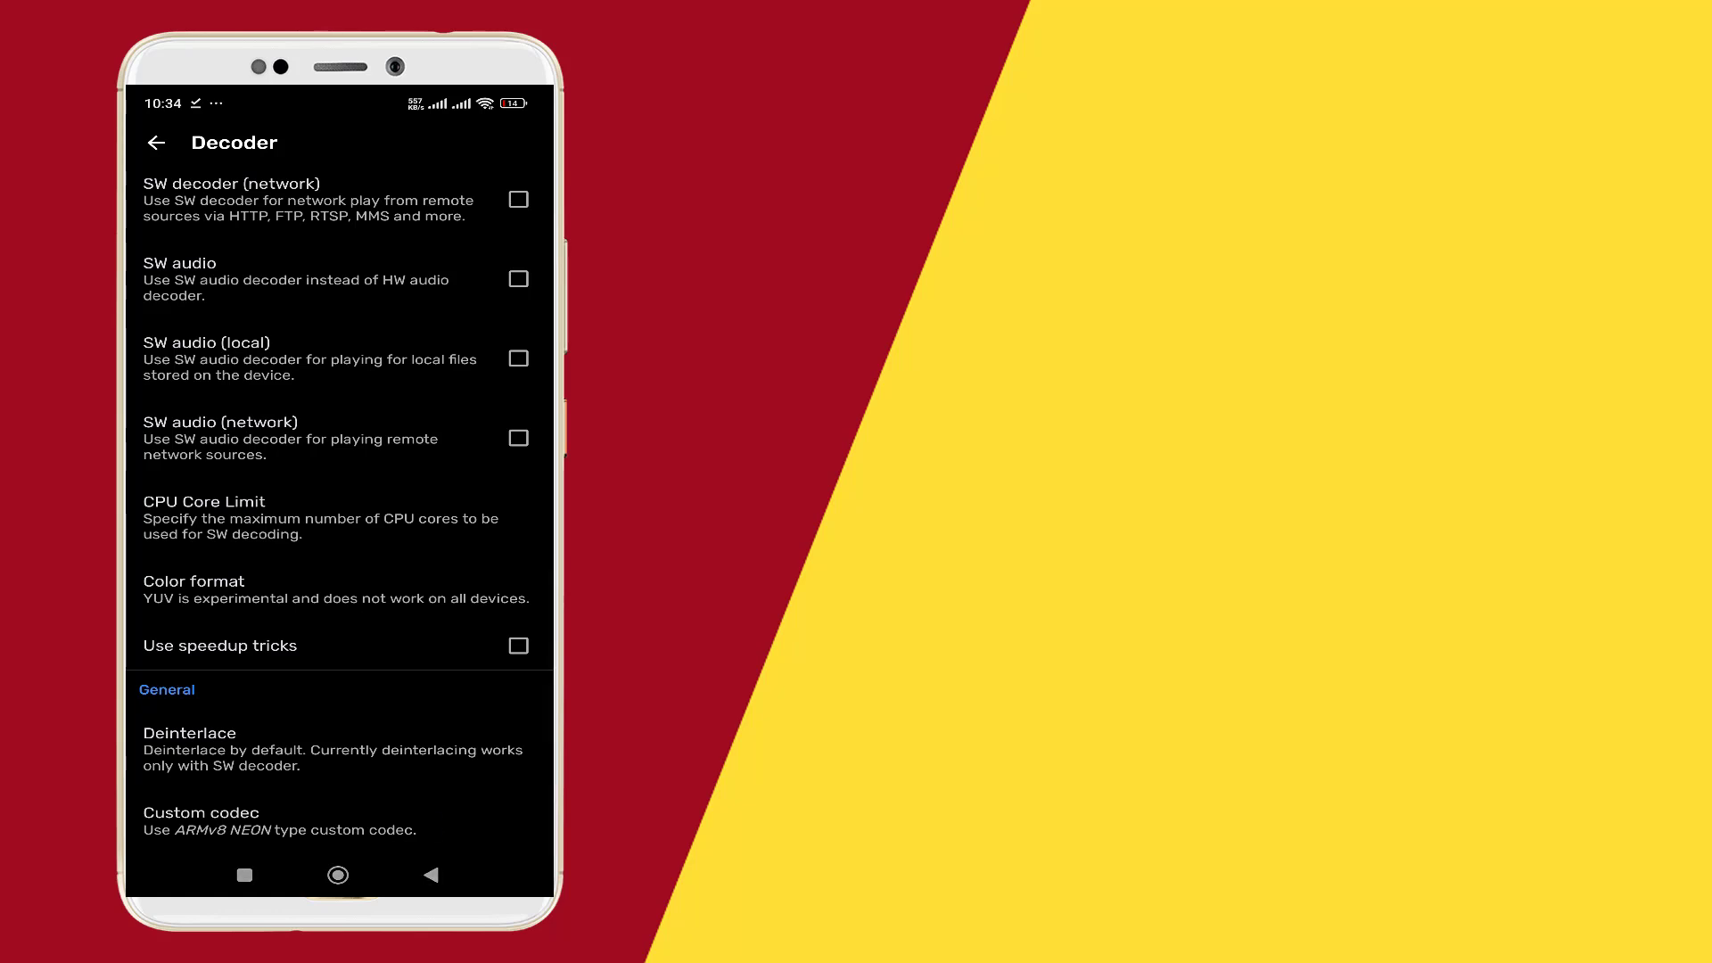
Step: Set the custom codec to aio-v1.87.0_r4.zip from Download and restart the app to reload it
left_click(201, 814)
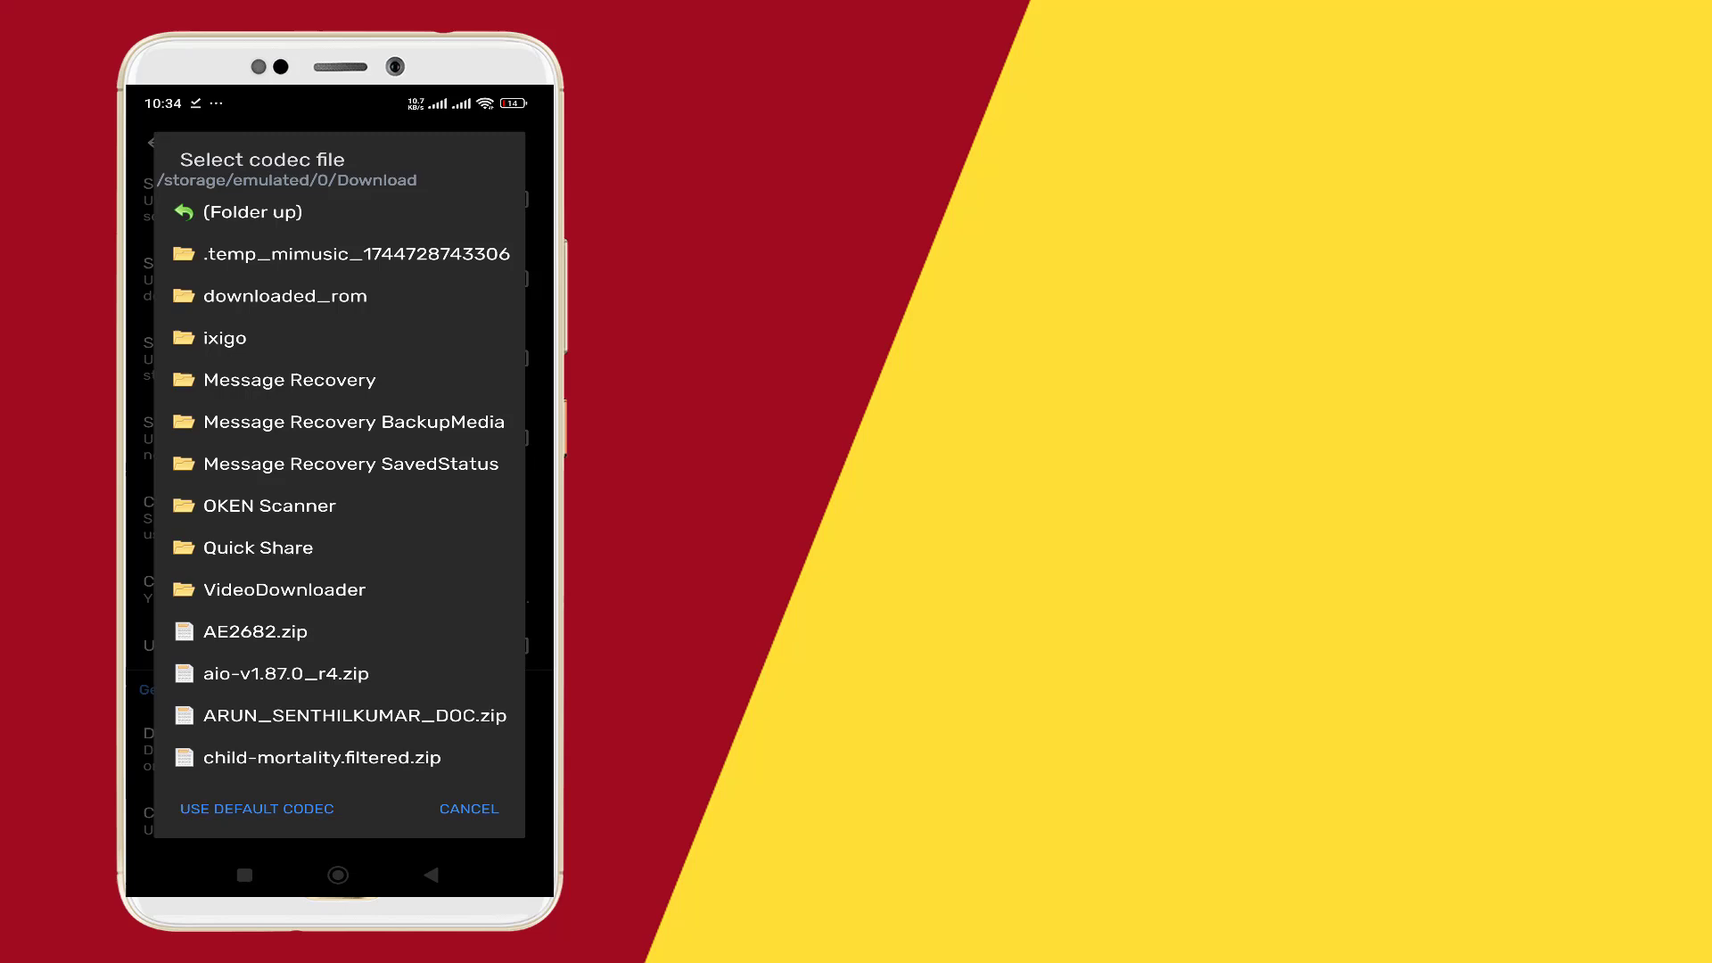
left_click(286, 674)
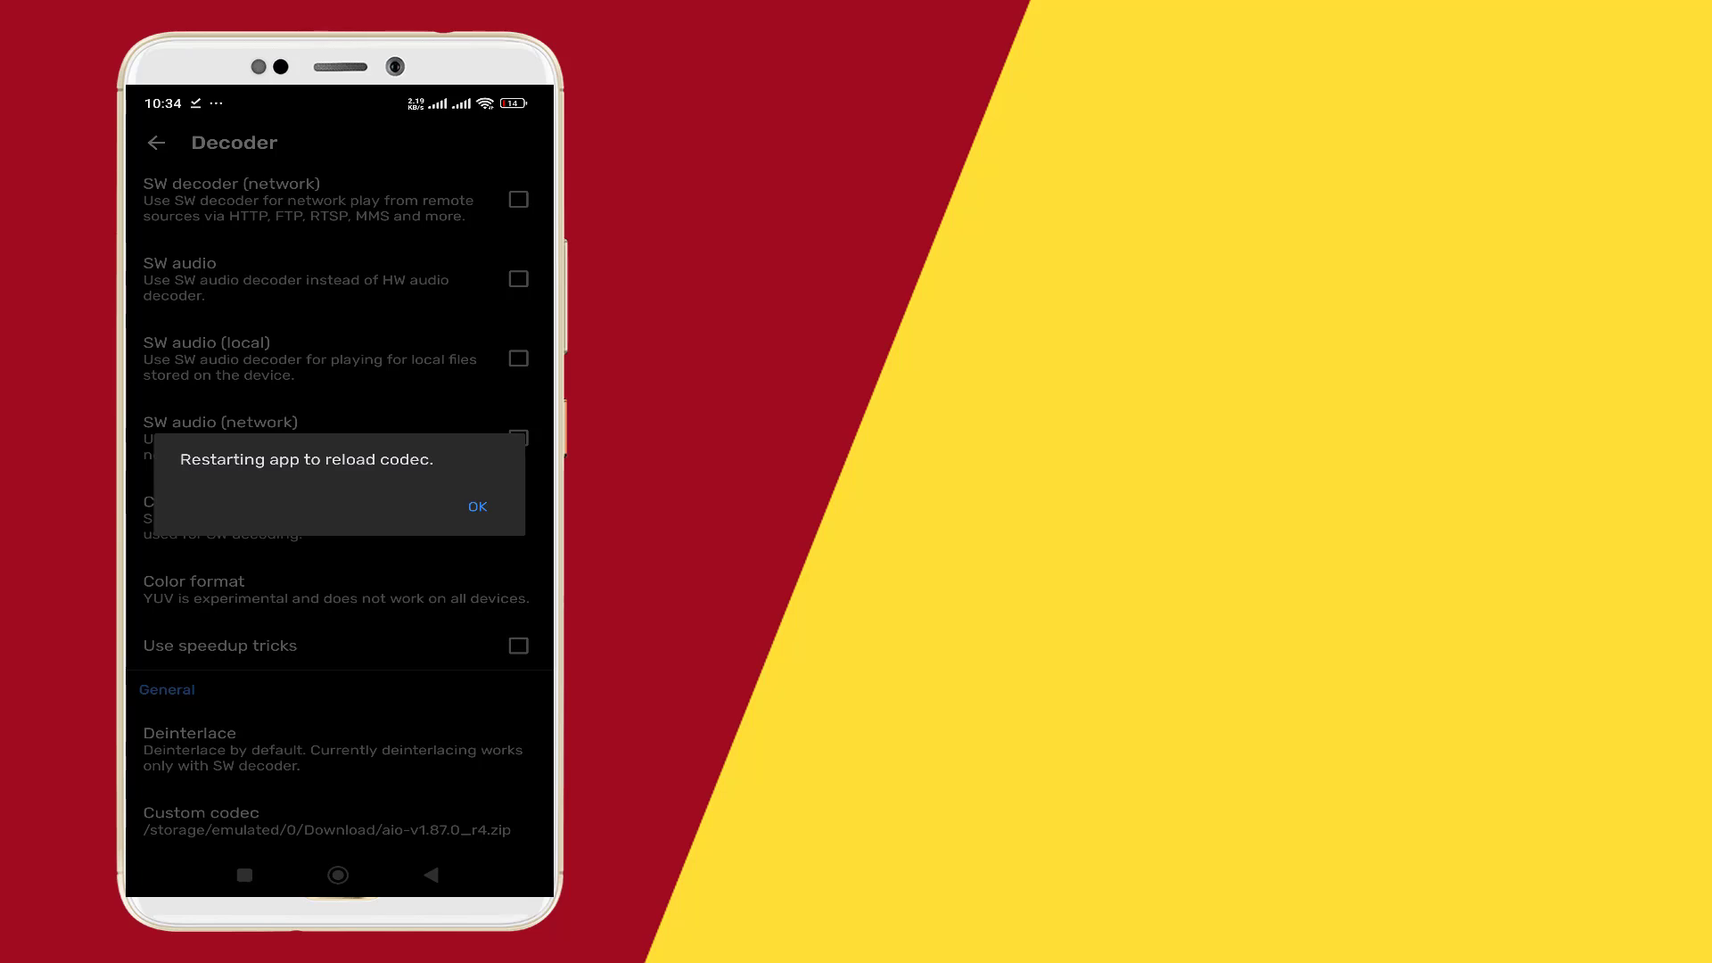
left_click(476, 506)
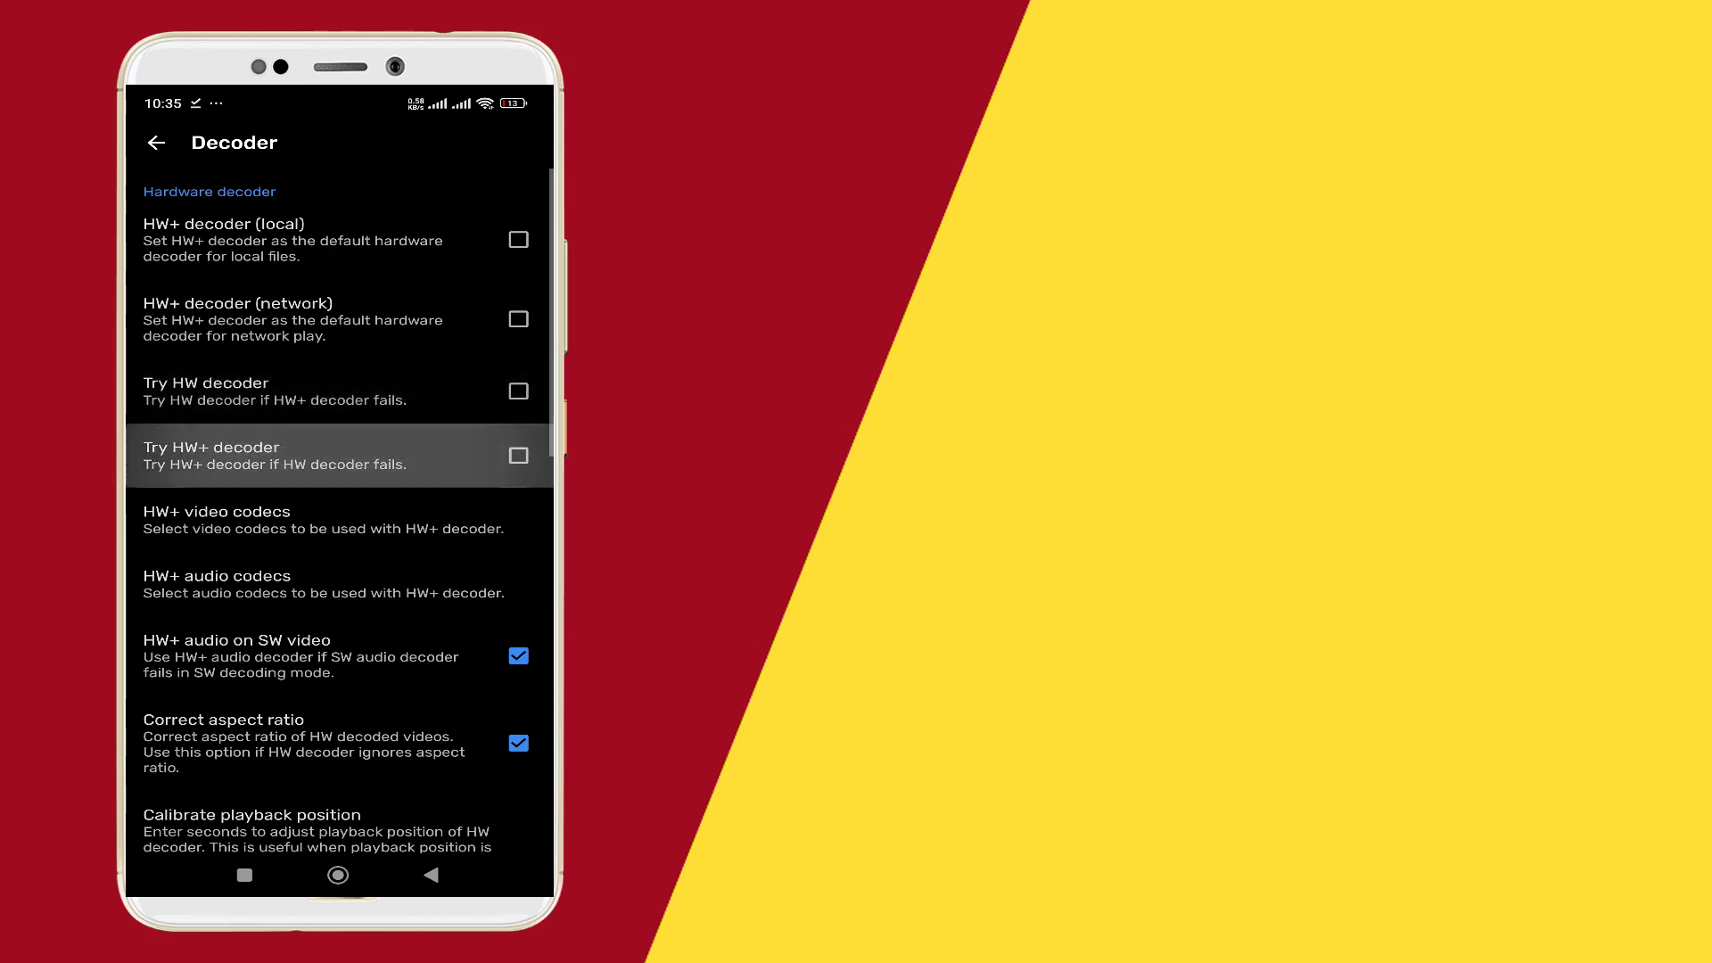
Step: Change the Try HW+ decoder fallback setting in the Hardware decoder section
left_click(517, 391)
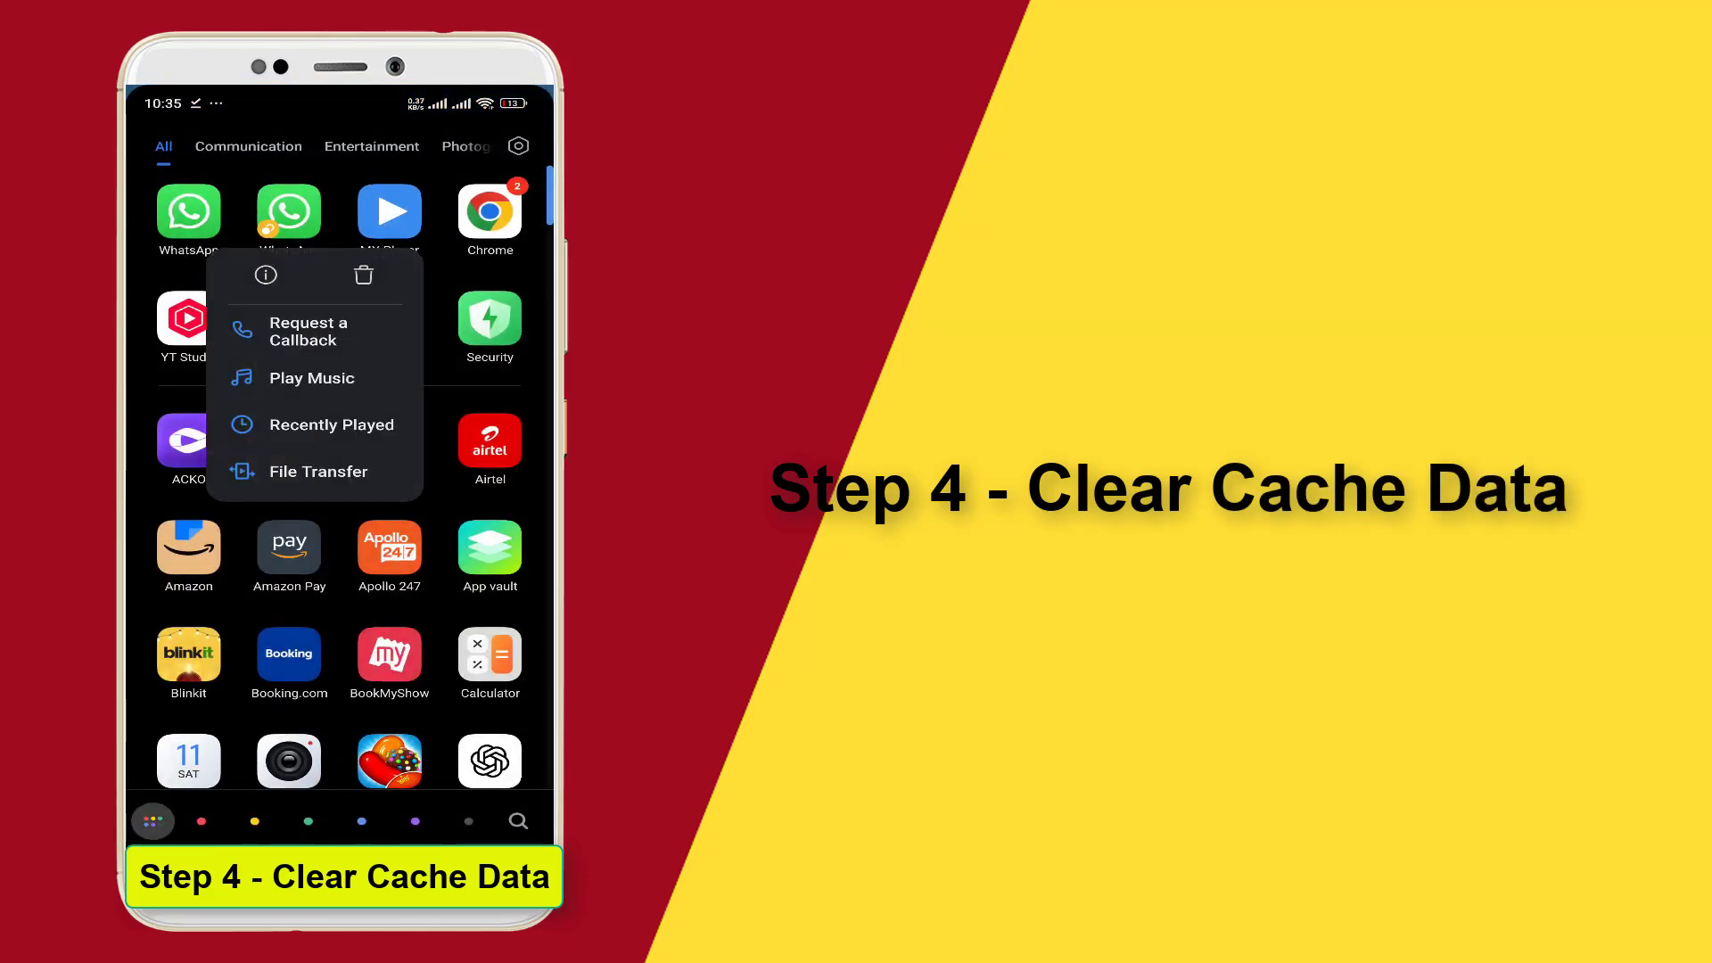
Step: View MX Player's app info (version 2.0.5, 337 MB) and its storage details for cache clearing
left_click(266, 275)
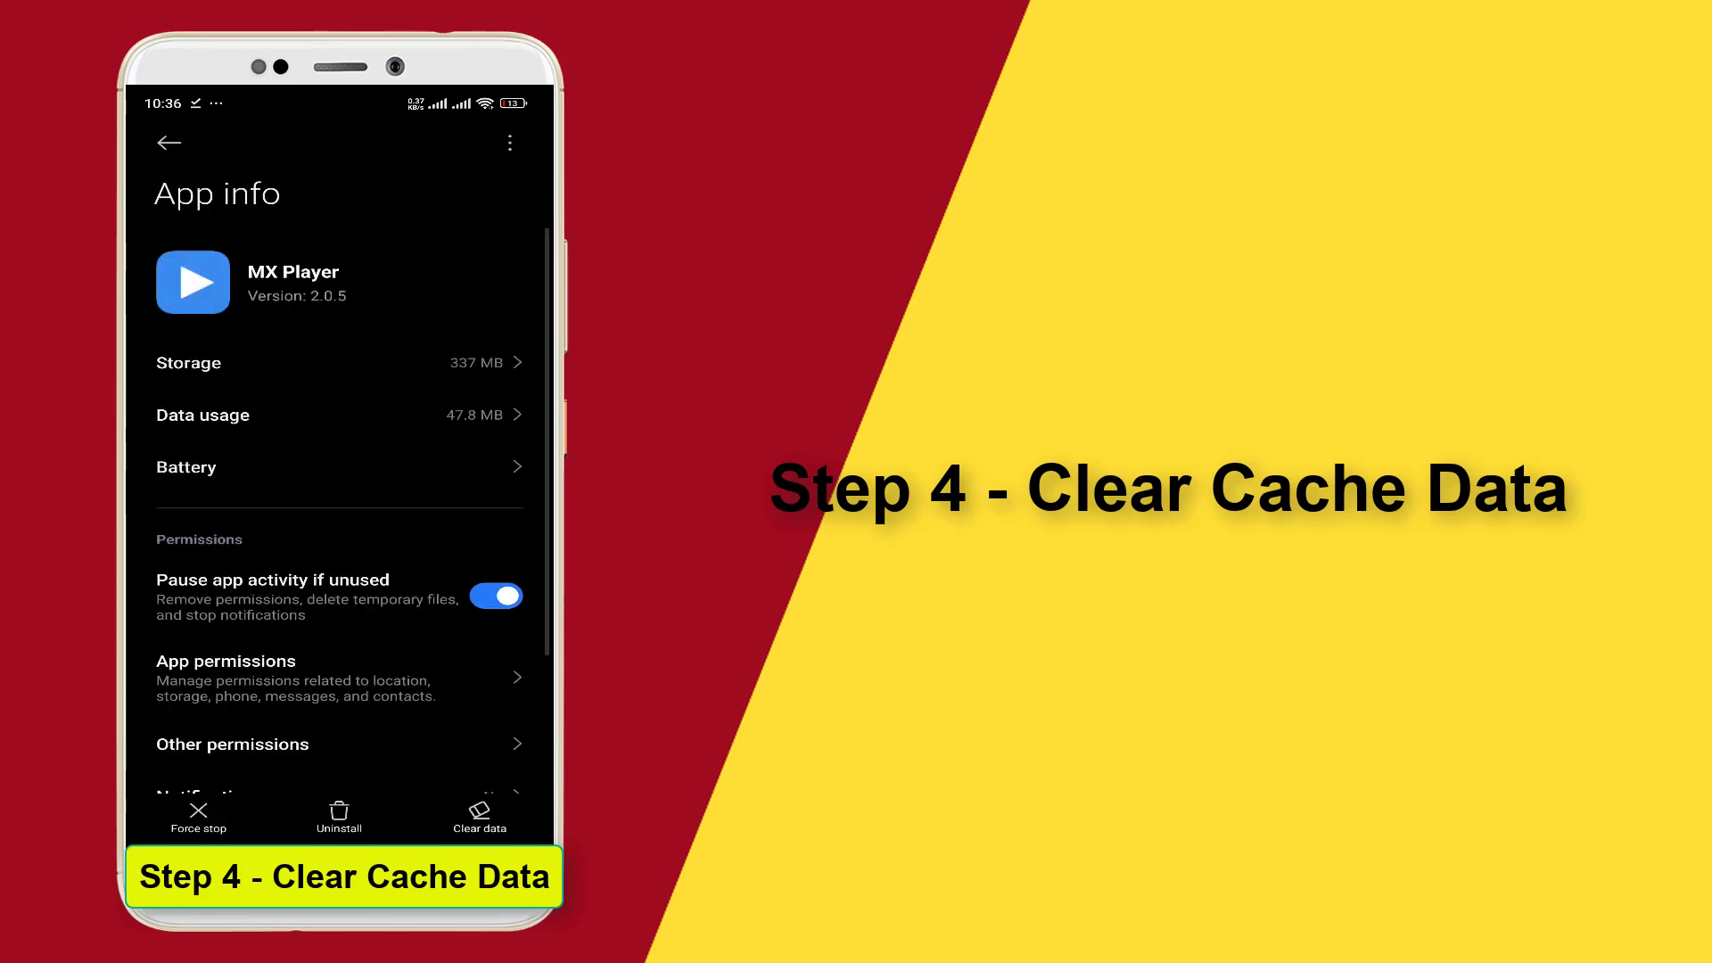
left_click(480, 814)
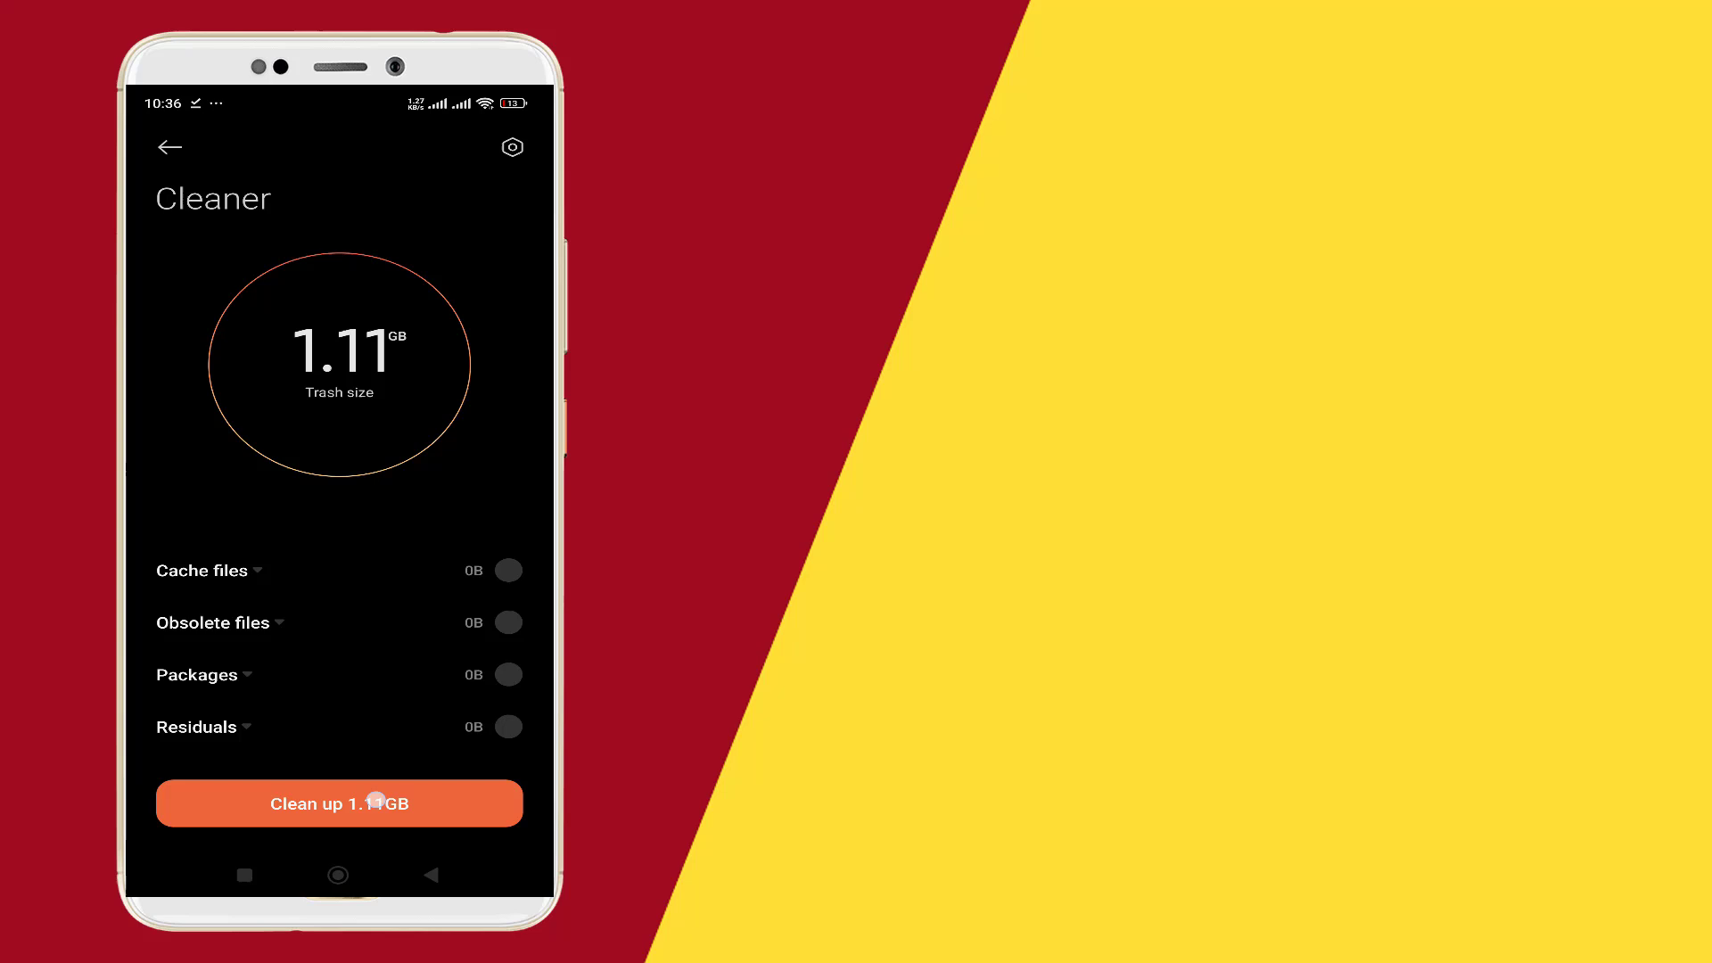
Step: Clean up the 1.11 GB of trash in Android Cleaner, leaving 310 MB
left_click(339, 804)
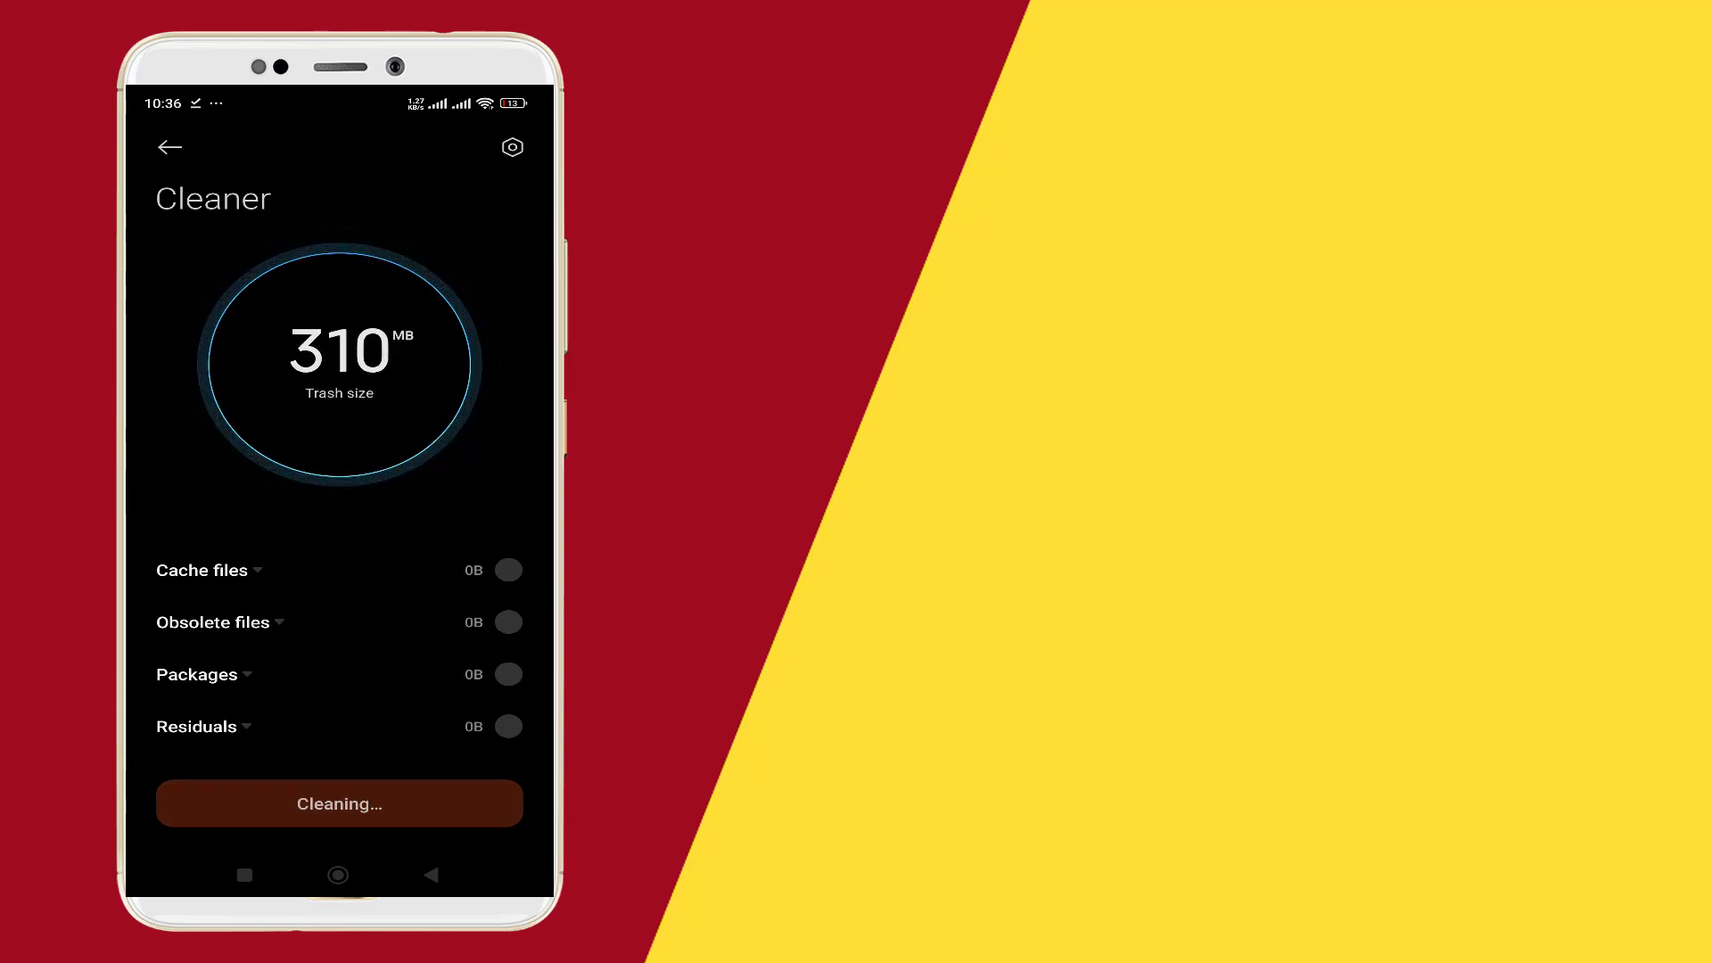